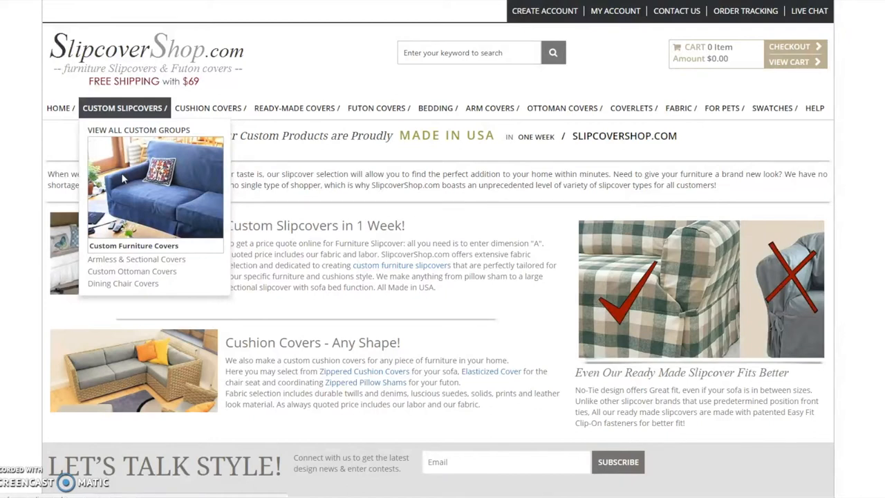
# Go to the Custom Furniture Covers catalogue from the Custom Slipcovers menu.
pyautogui.click(133, 246)
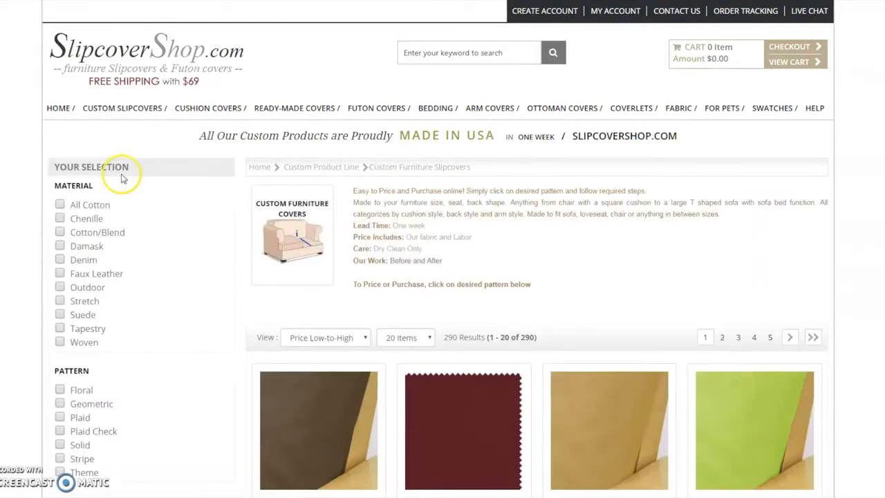
pyautogui.scroll(-3)
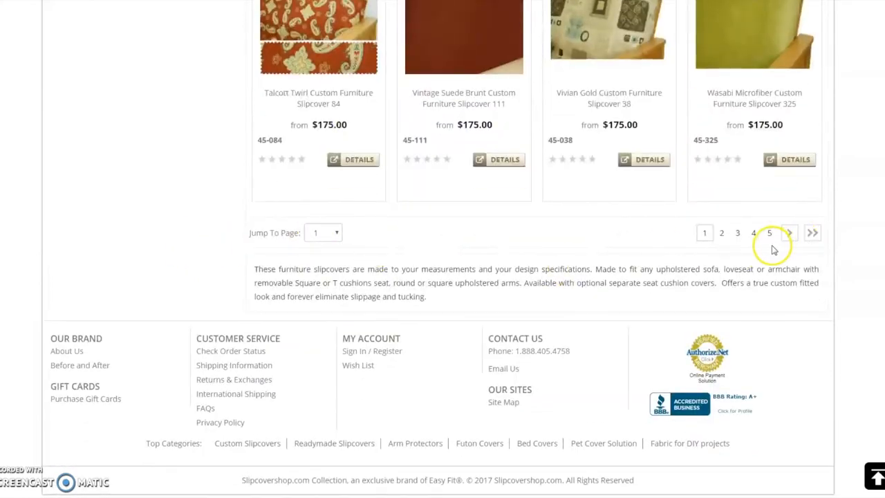
pyautogui.click(788, 232)
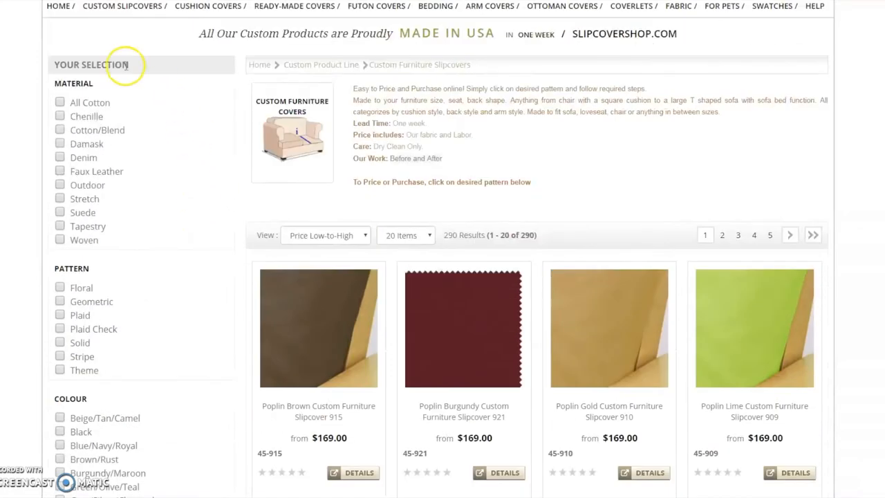
pyautogui.moveTo(226, 218)
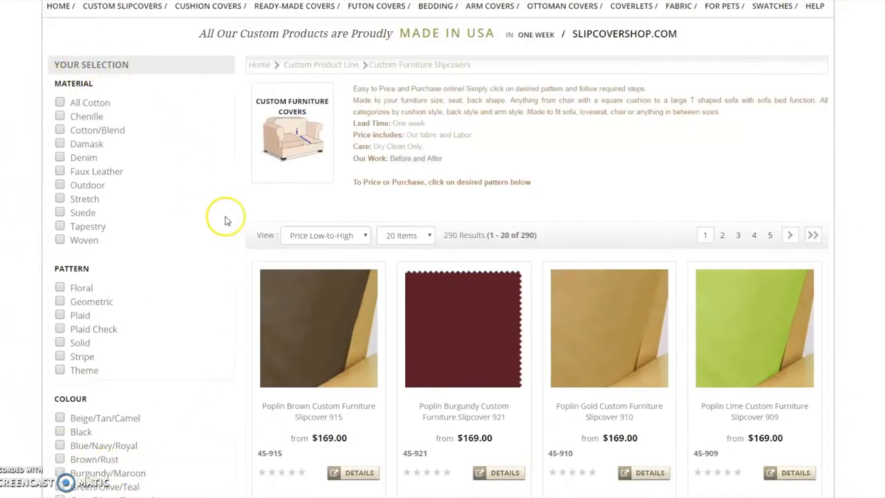
pyautogui.moveTo(214, 304)
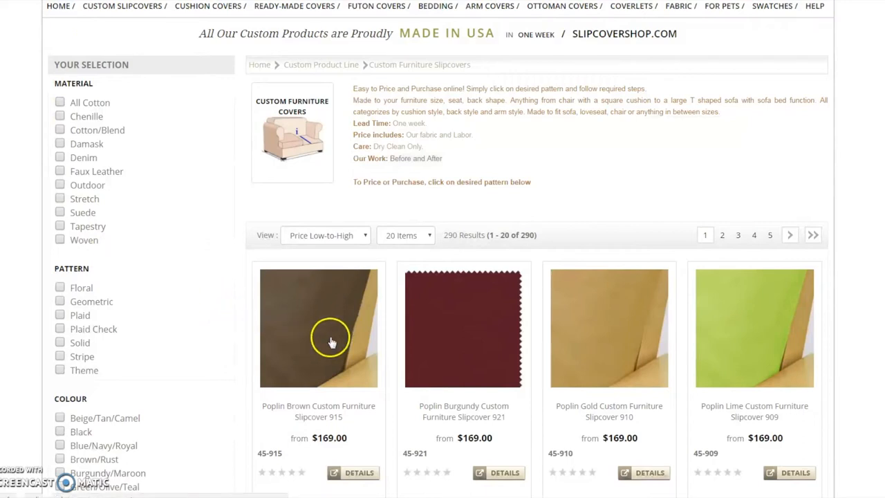
# Bring up the Poplin Brown Custom Furniture Slipcover 915 page and its pricing steps.
pyautogui.click(318, 328)
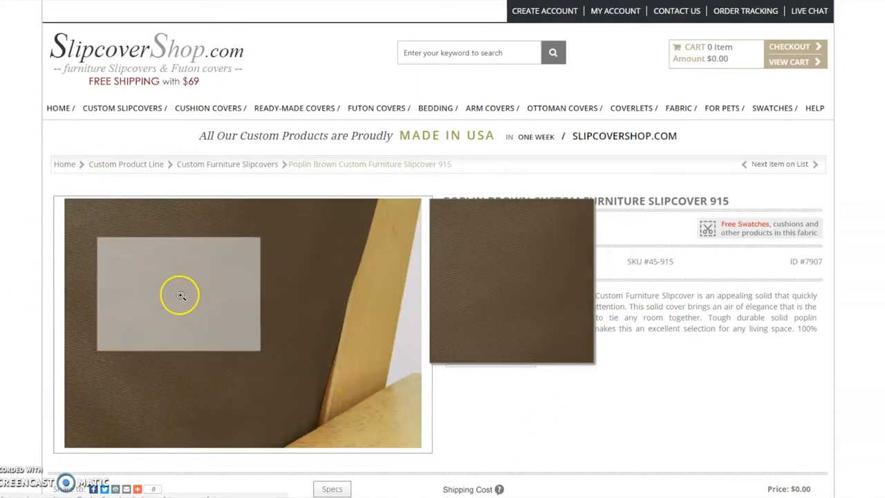
pyautogui.scroll(-3)
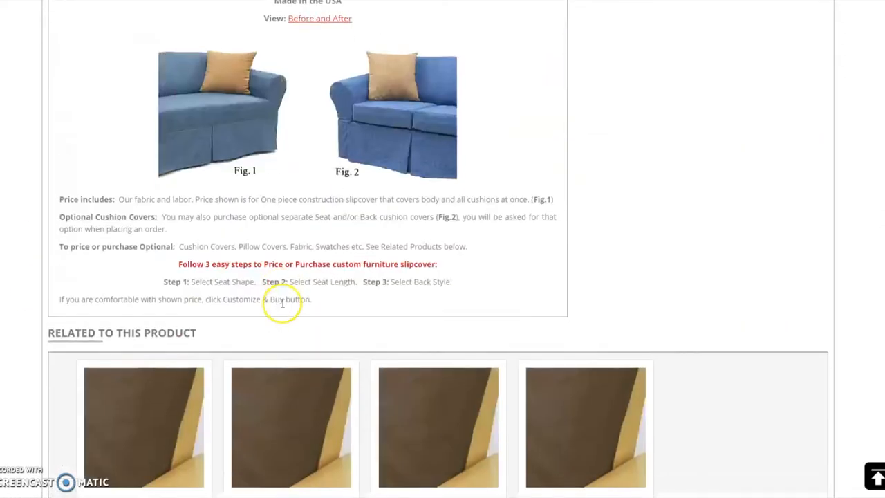
pyautogui.scroll(-3)
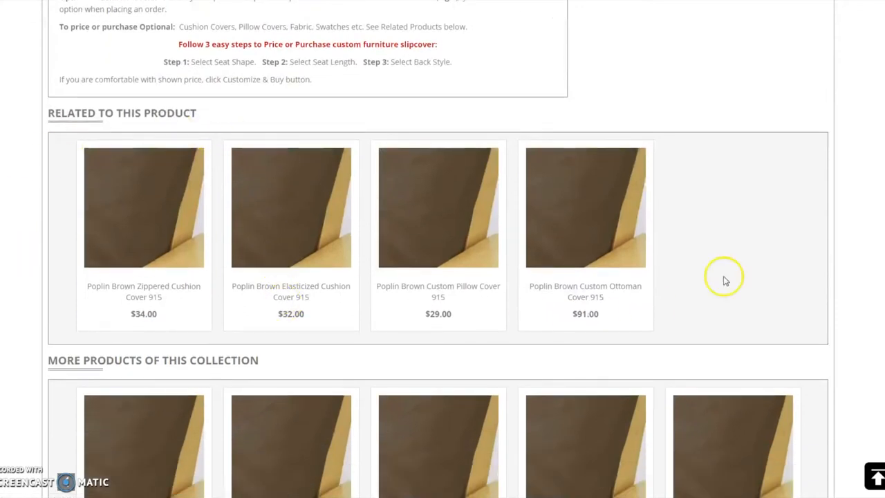
pyautogui.scroll(-3)
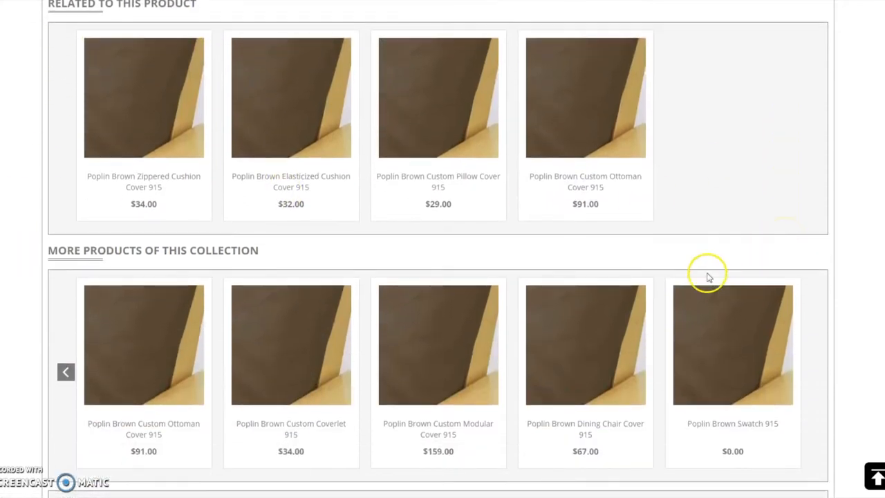
pyautogui.moveTo(736, 436)
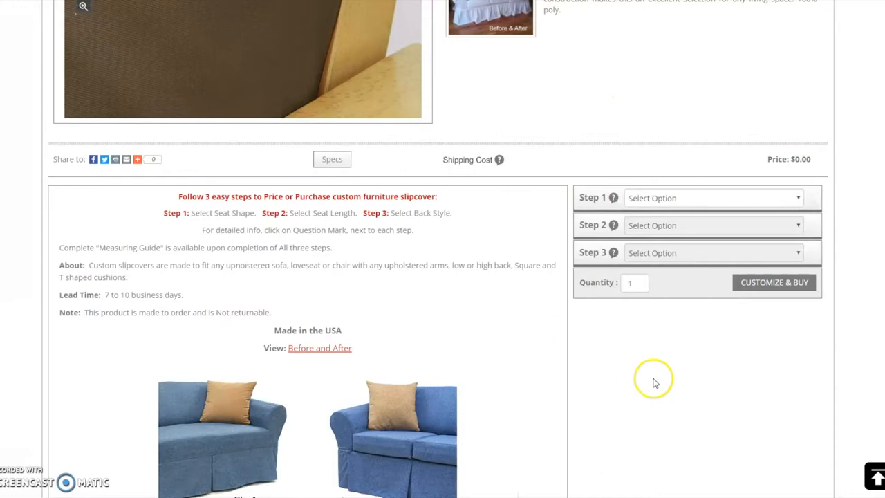
pyautogui.moveTo(829, 201)
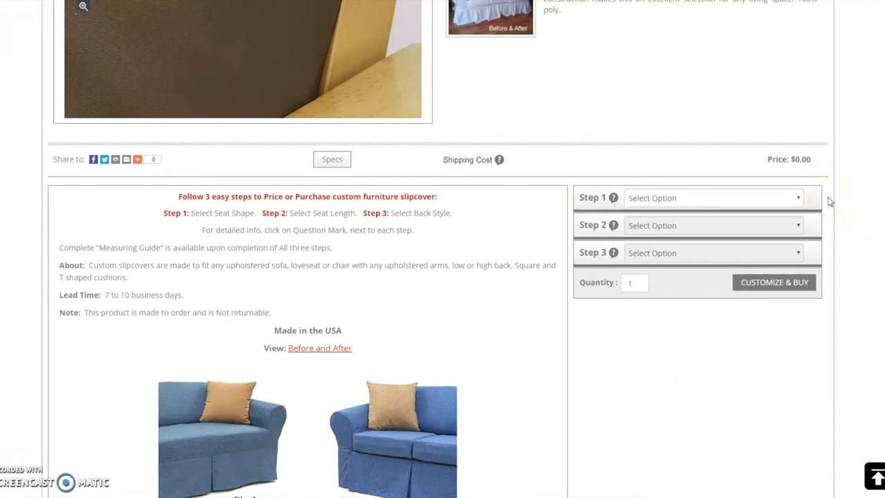
pyautogui.moveTo(830, 202)
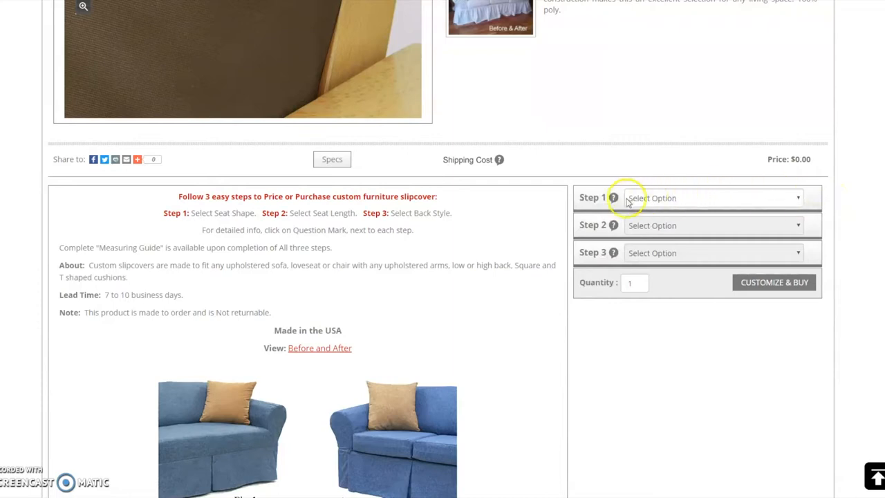
pyautogui.moveTo(614, 197)
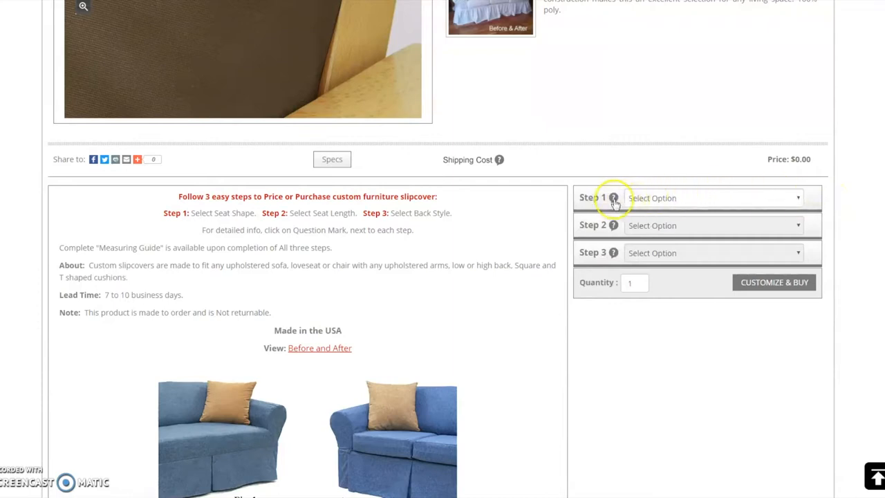
# Choose T Shaped Seat Cushions and a 22.5" seat length, pricing the cover at $228.00.
pyautogui.click(613, 198)
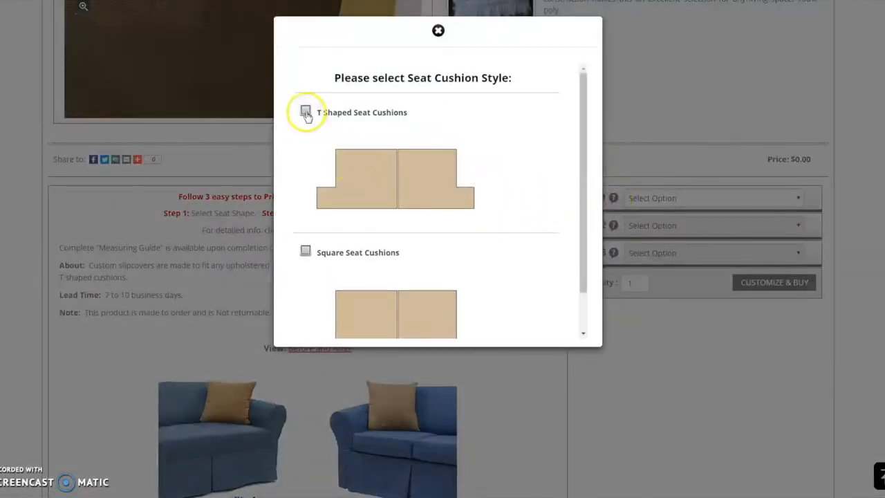
pyautogui.click(306, 112)
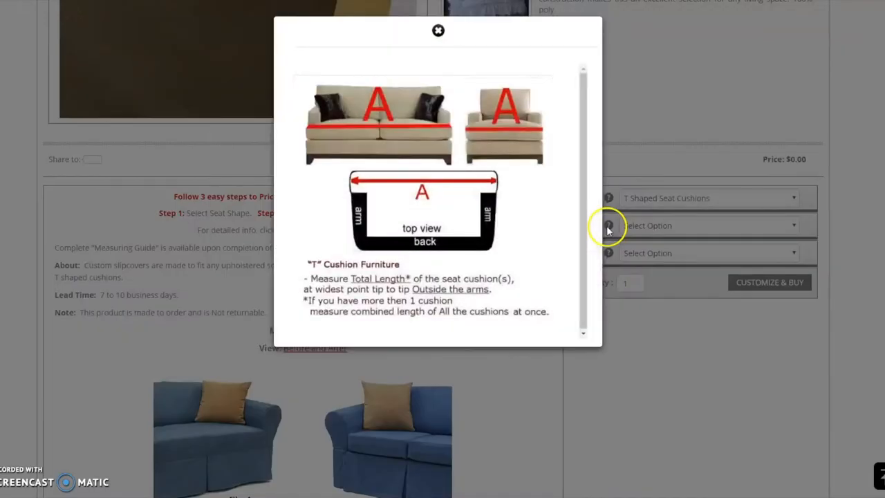
pyautogui.moveTo(560, 214)
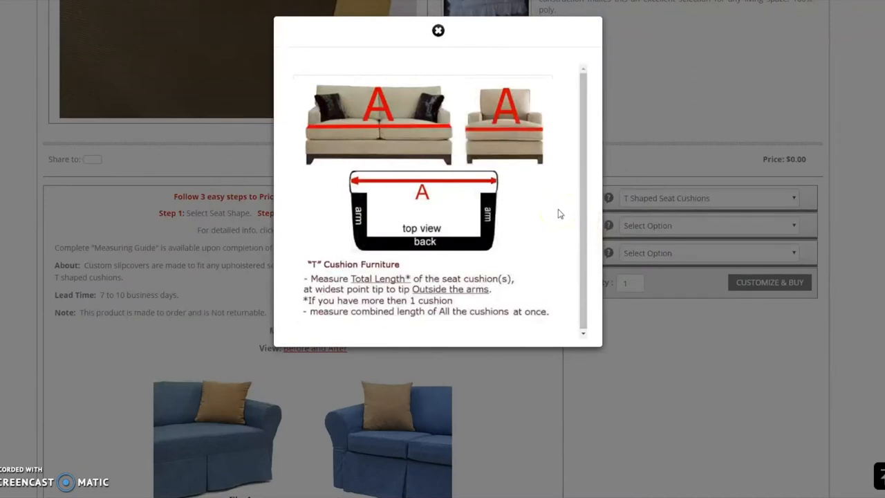
pyautogui.moveTo(438, 30)
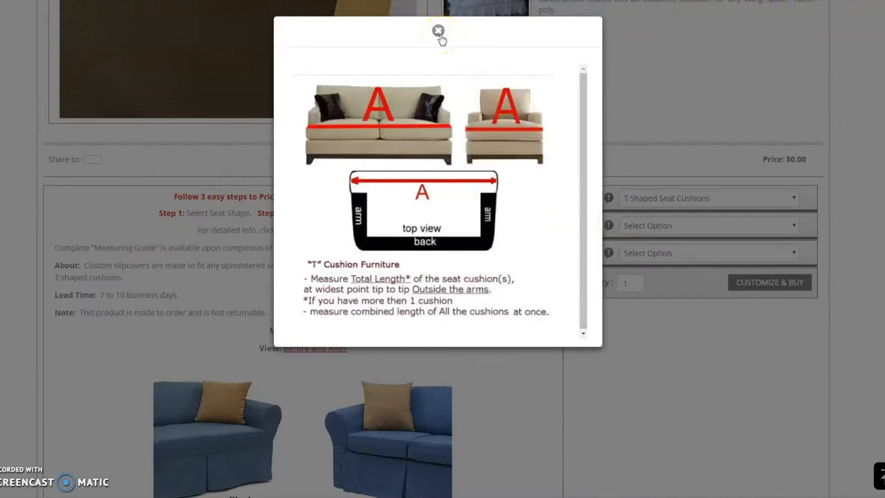
pyautogui.click(437, 30)
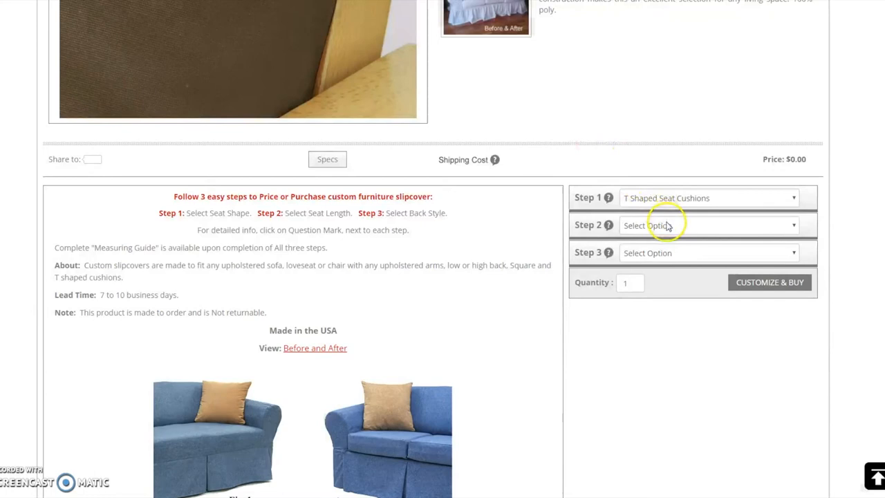
pyautogui.click(708, 224)
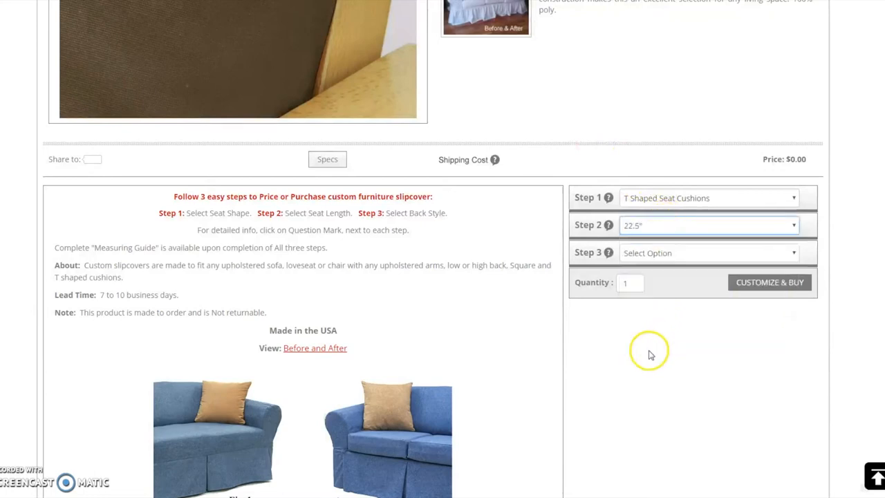
pyautogui.click(708, 224)
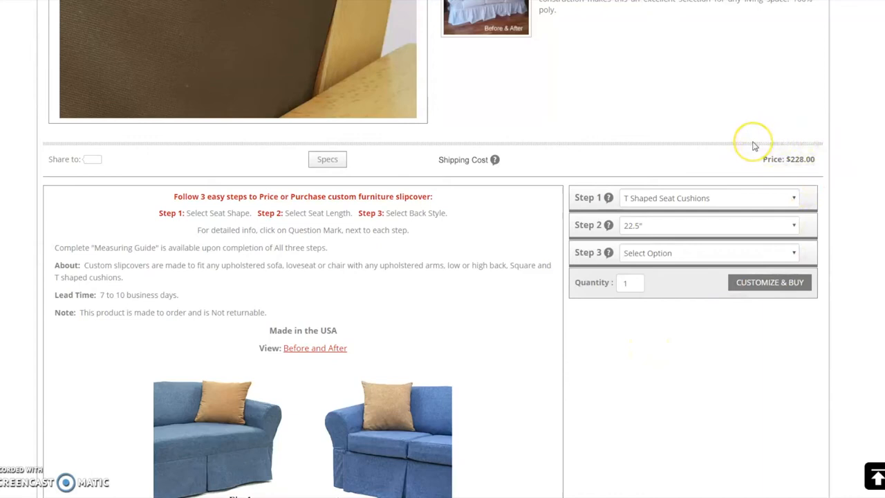
pyautogui.moveTo(754, 146)
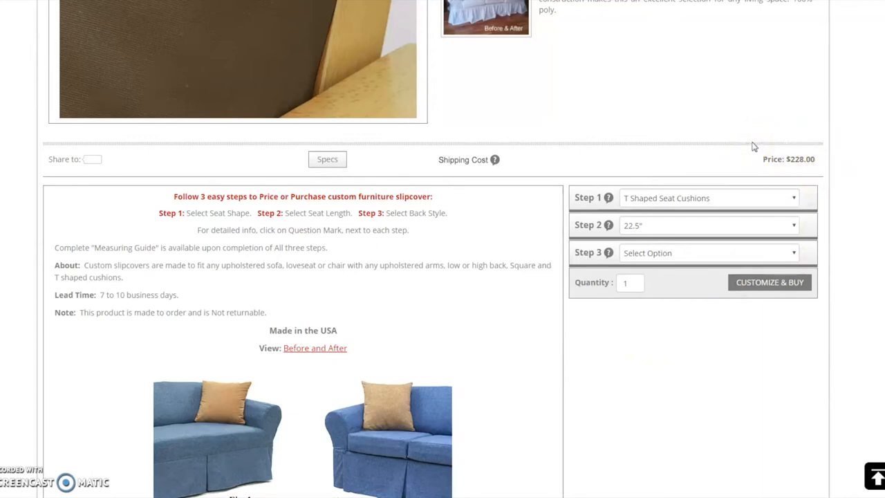
pyautogui.moveTo(752, 149)
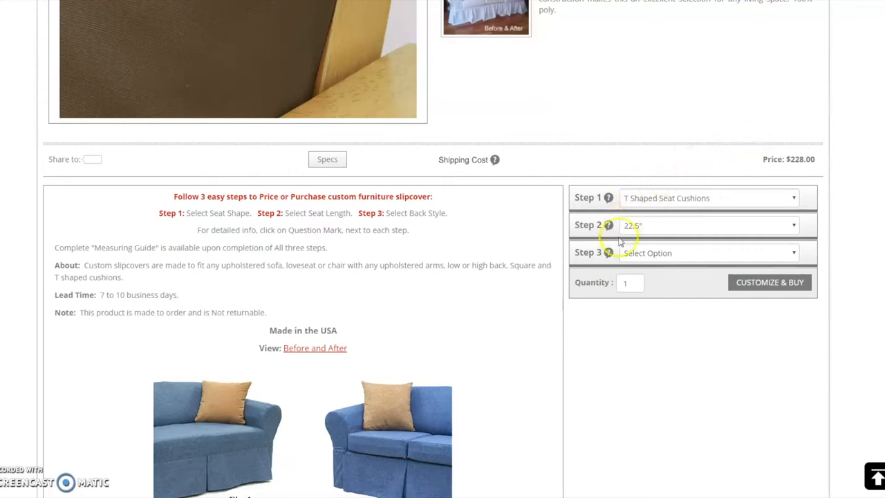
# Select the T-TUX back style and continue to Customize & Buy for $228.00.
pyautogui.click(705, 252)
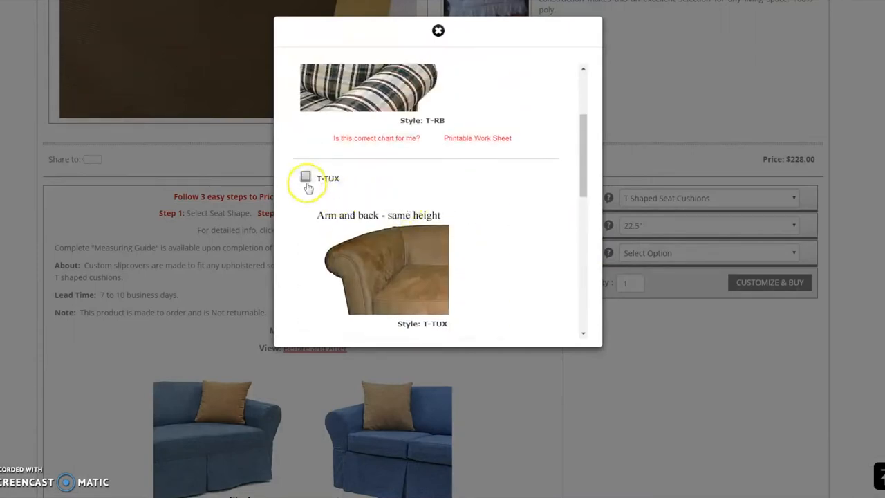
pyautogui.click(305, 177)
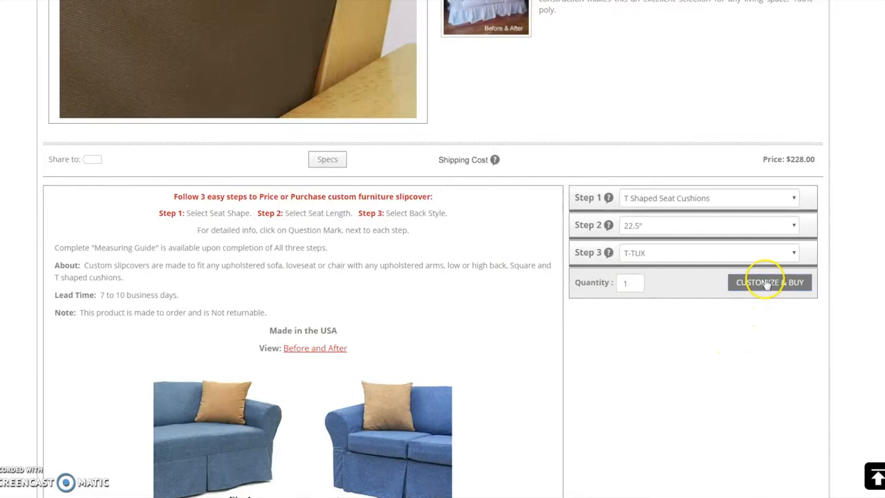
pyautogui.click(768, 282)
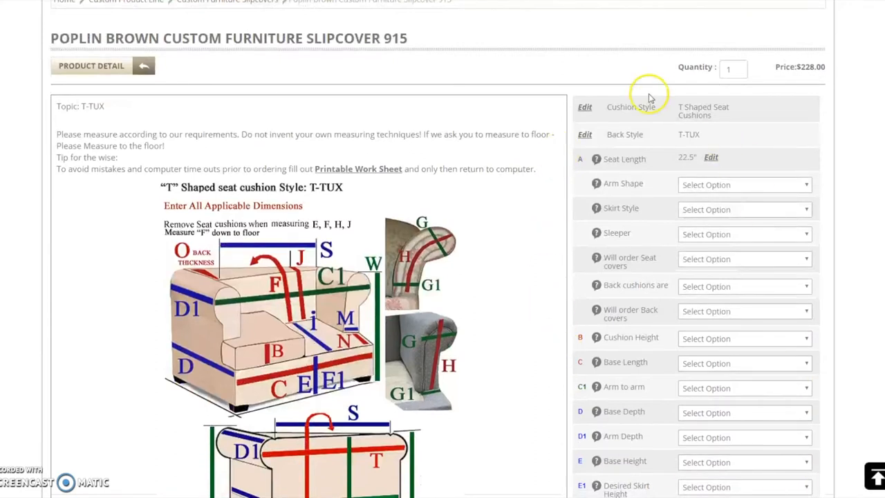
pyautogui.moveTo(449, 196)
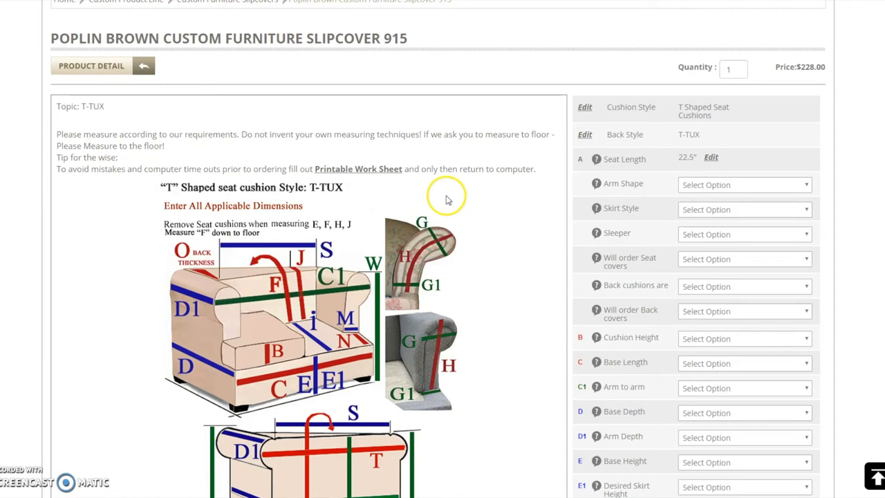
pyautogui.moveTo(384, 171)
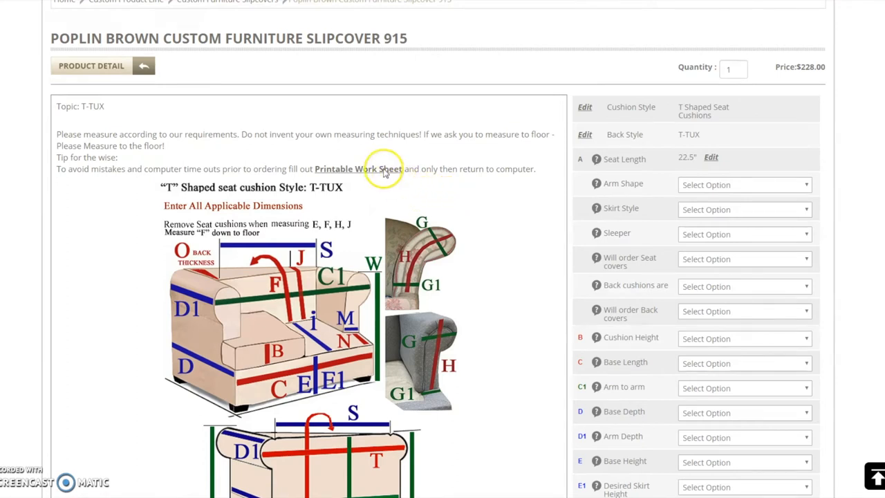
pyautogui.click(356, 169)
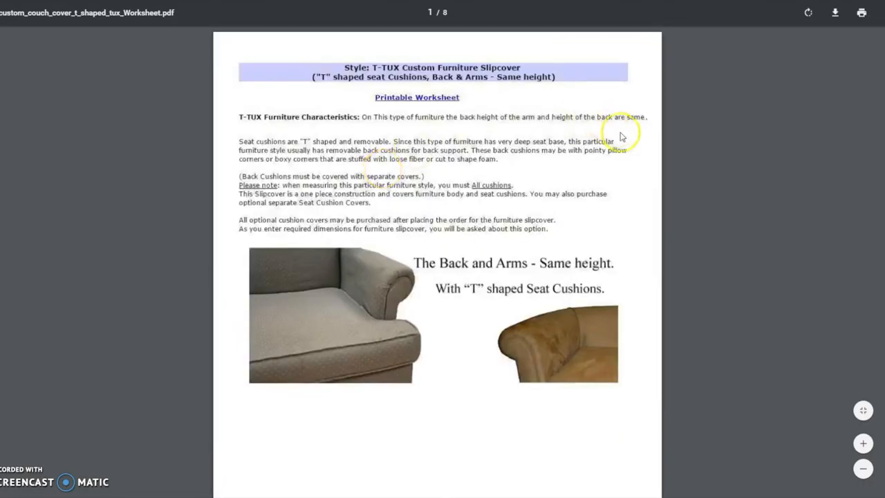
pyautogui.scroll(-3)
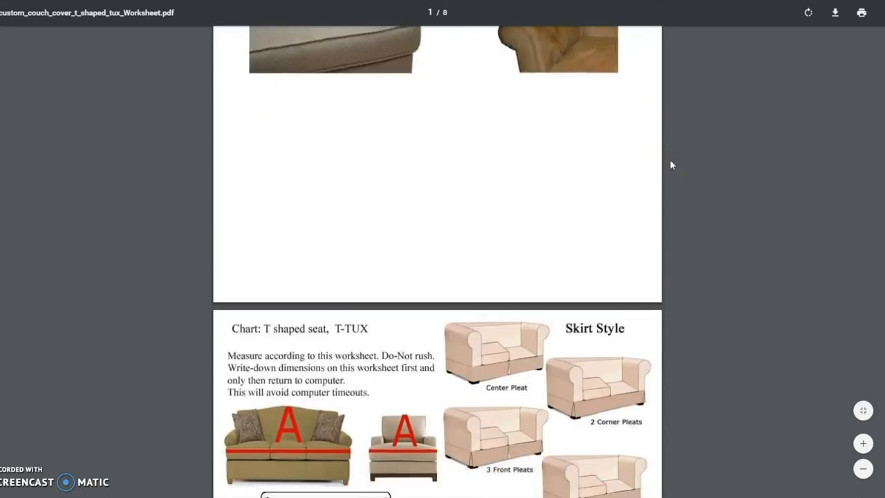
pyautogui.scroll(-3)
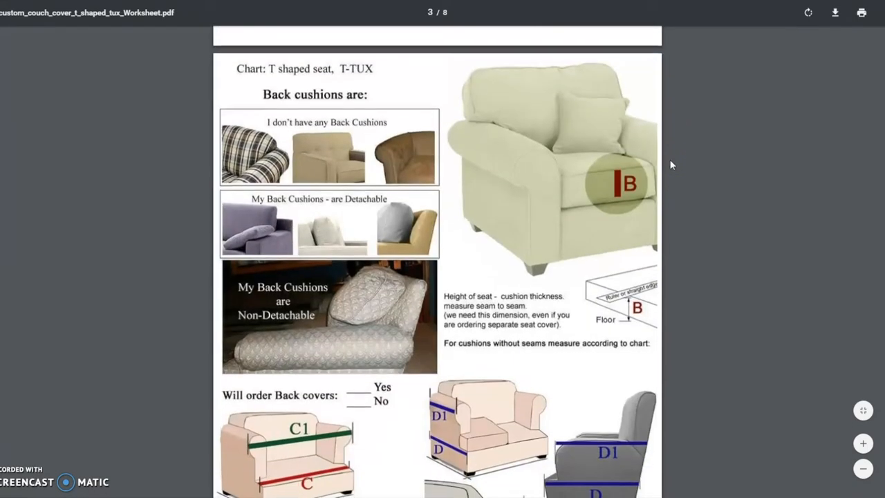
pyautogui.scroll(-3)
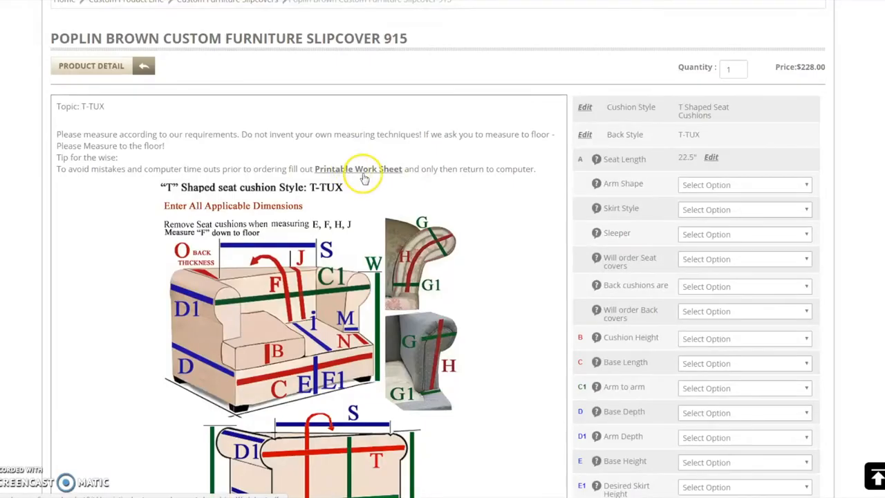
# Review and close the depth and back thickness measurement illustrations.
pyautogui.scroll(-3)
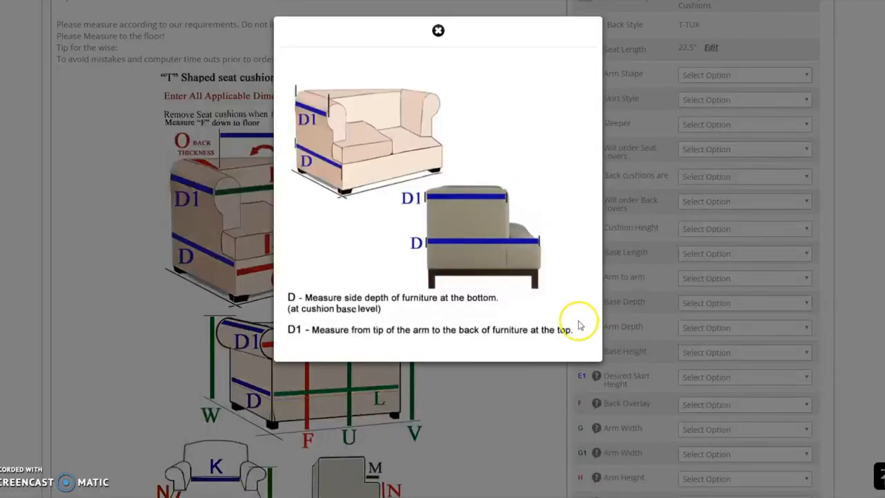
pyautogui.click(437, 30)
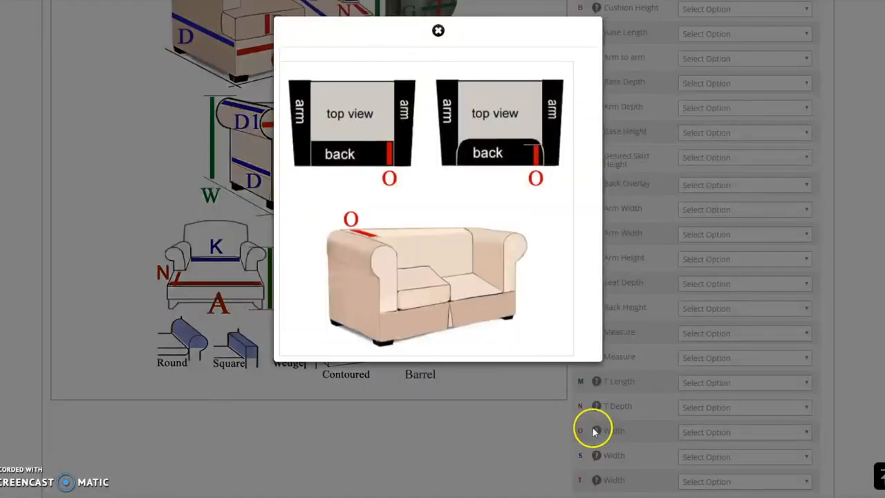
pyautogui.click(437, 31)
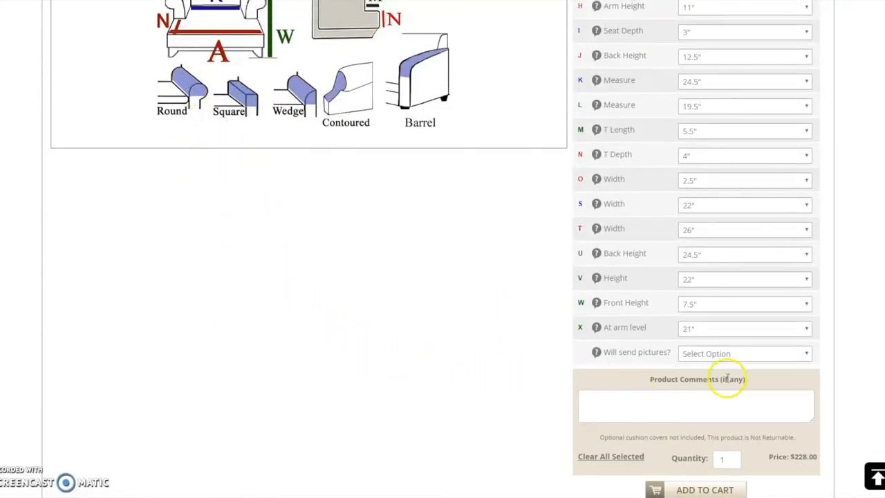
# Read the picture requirements and set 'Will send pictures?' to 'I will upload images now'.
pyautogui.click(744, 354)
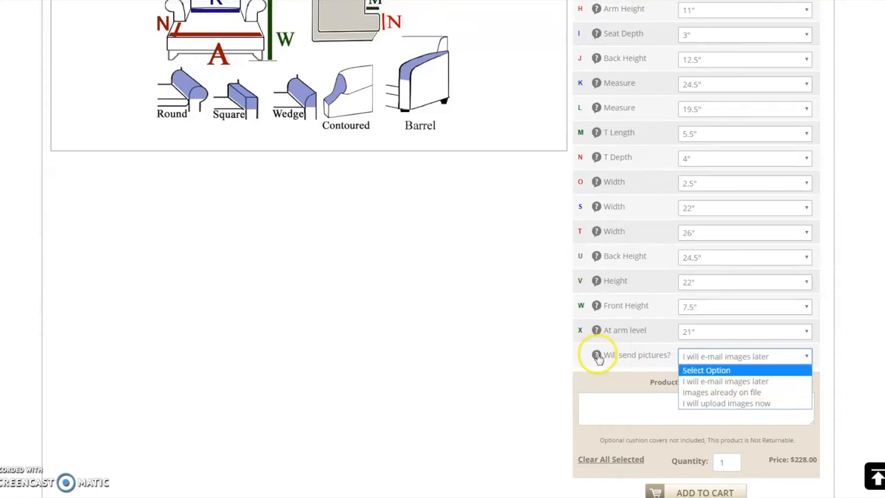
pyautogui.click(596, 354)
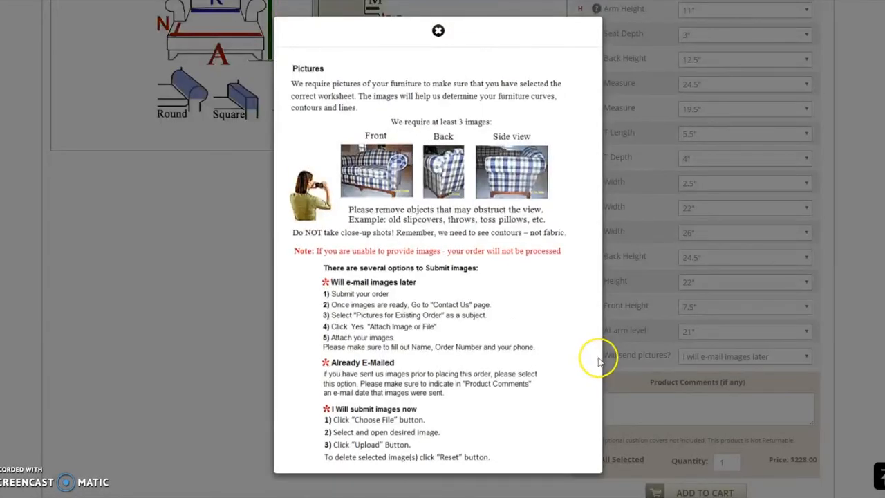
pyautogui.moveTo(583, 367)
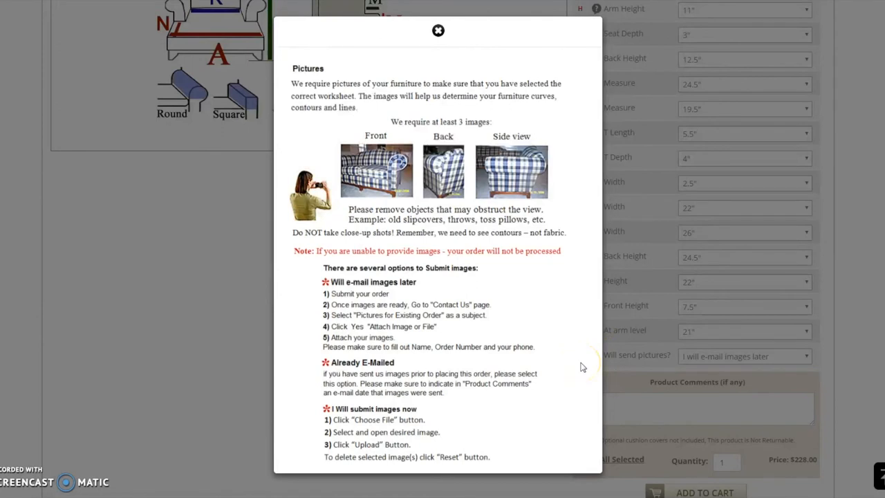
pyautogui.click(437, 31)
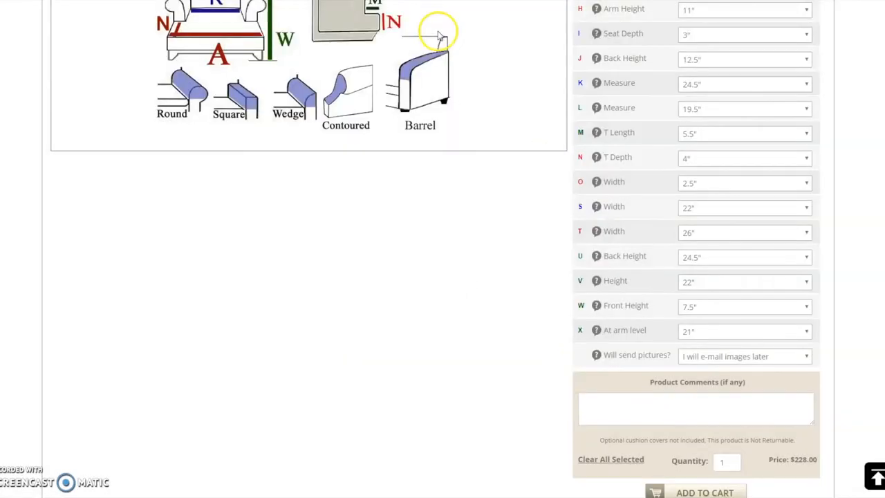
pyautogui.click(744, 357)
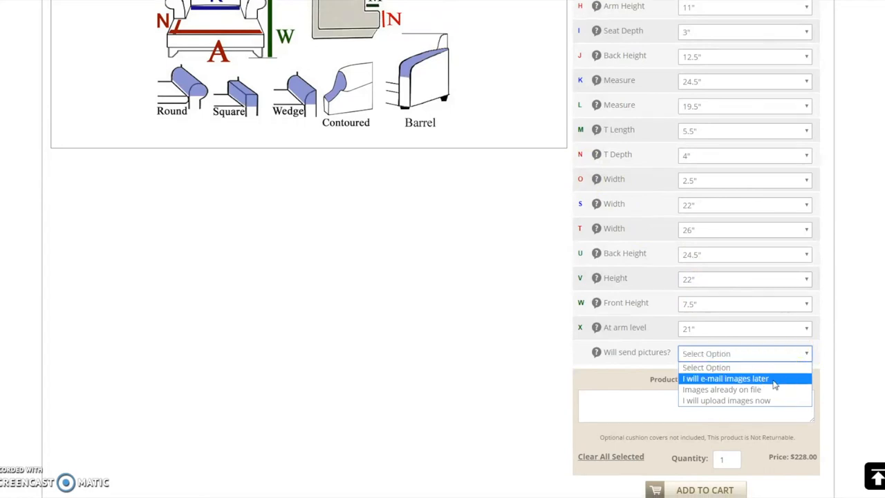
pyautogui.moveTo(759, 401)
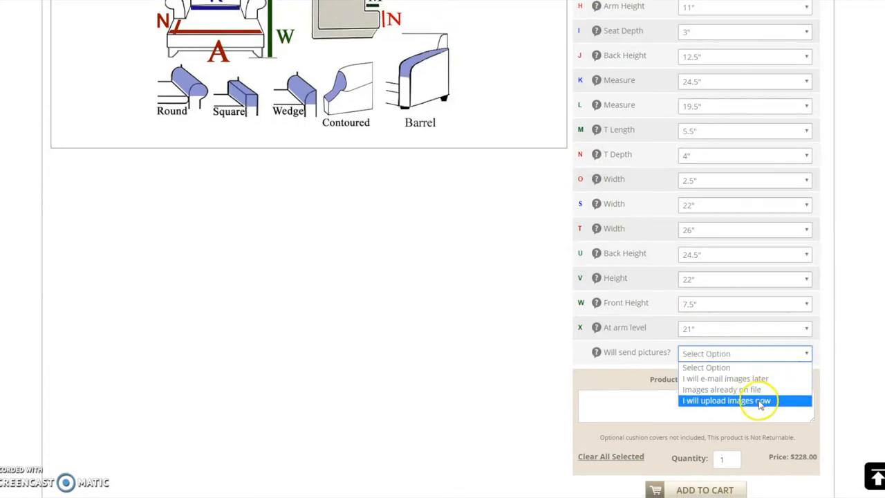
pyautogui.click(726, 401)
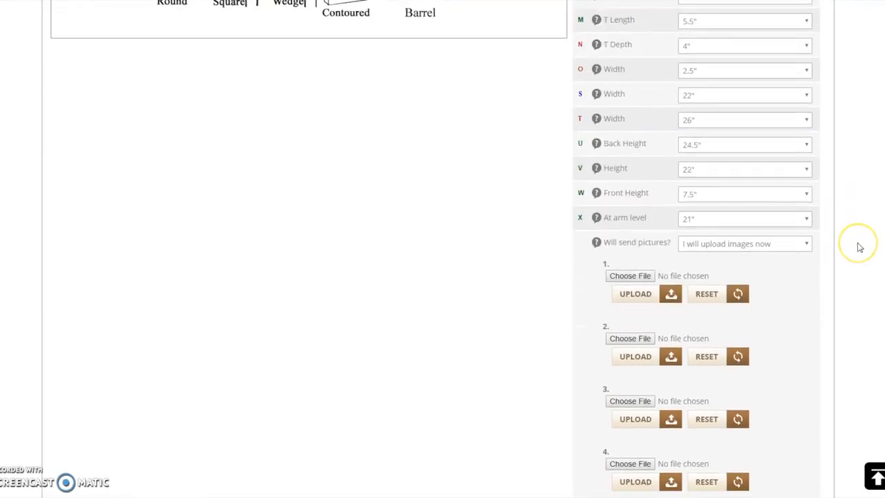
# Upload the sofa photo from the computer into the first furniture picture slot.
pyautogui.scroll(-3)
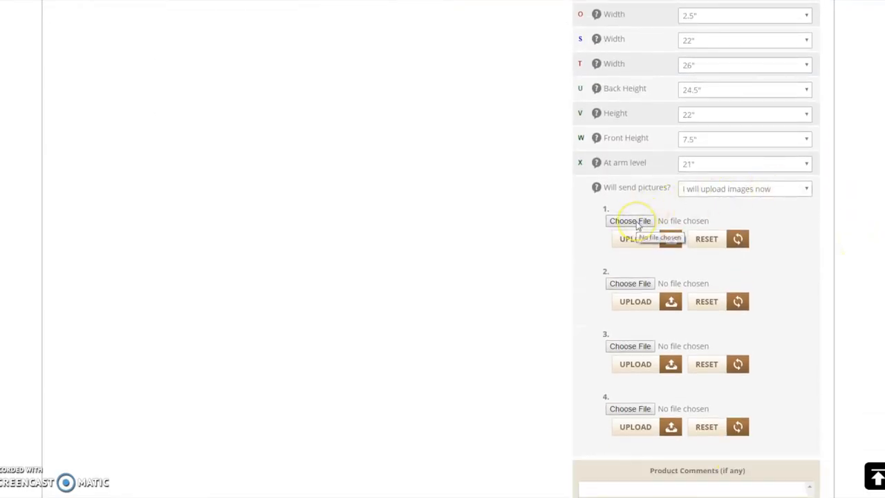
pyautogui.click(630, 222)
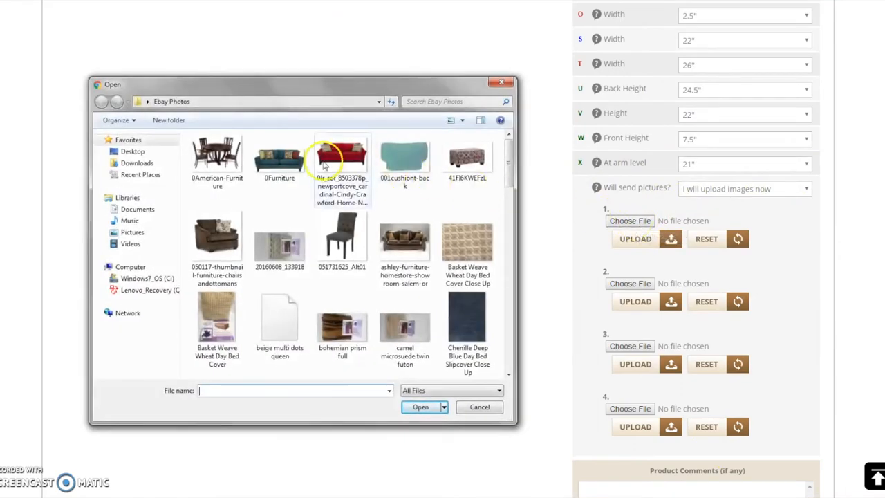
pyautogui.click(420, 406)
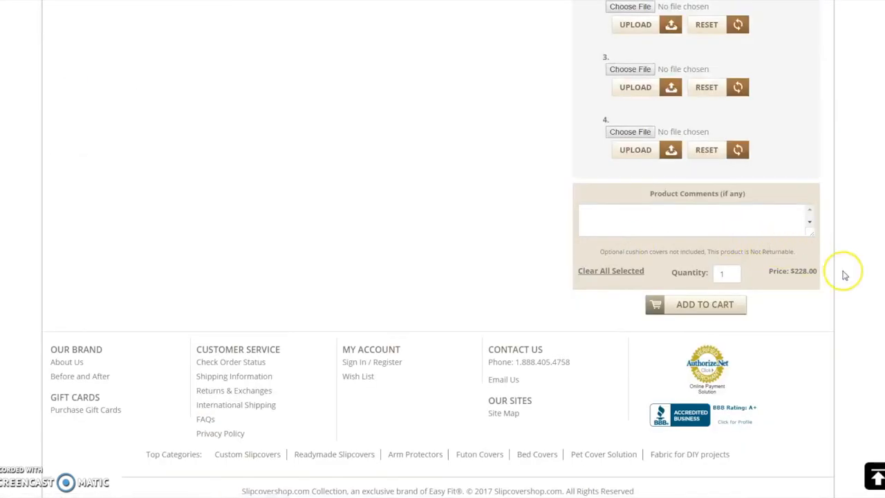
pyautogui.scroll(-3)
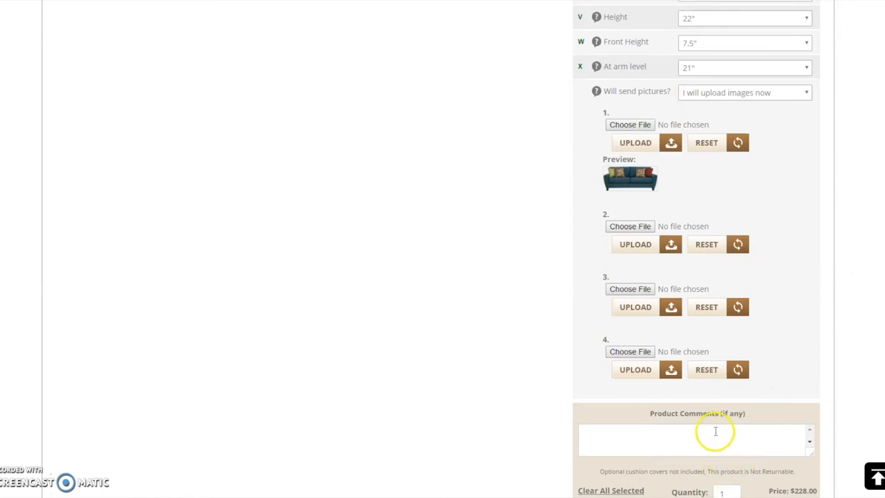
# Add the comment 'Please Ship As Soon As Possible.' and add the $228.00 slipcover to the cart.
pyautogui.write('Please S')
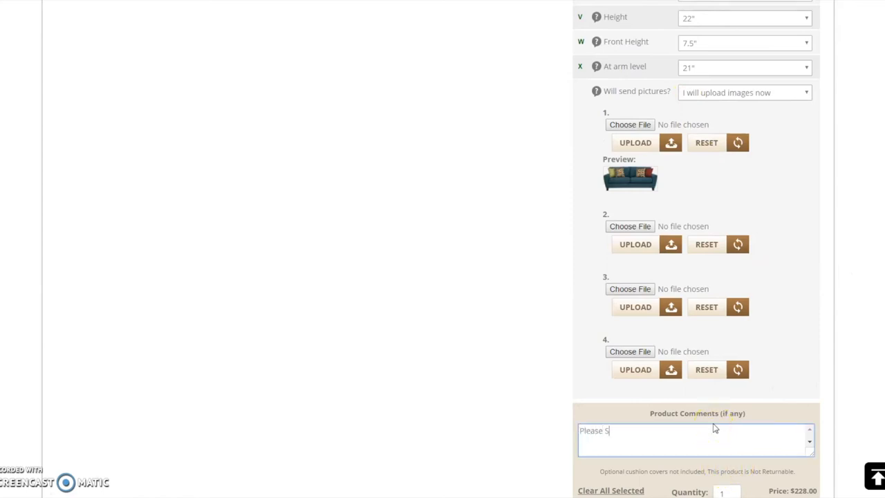
pyautogui.write('hip')
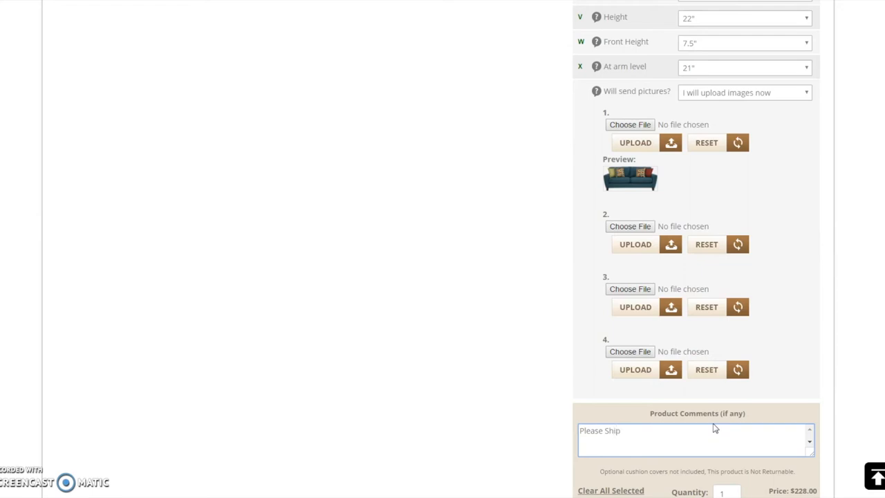
pyautogui.write('As Soon A')
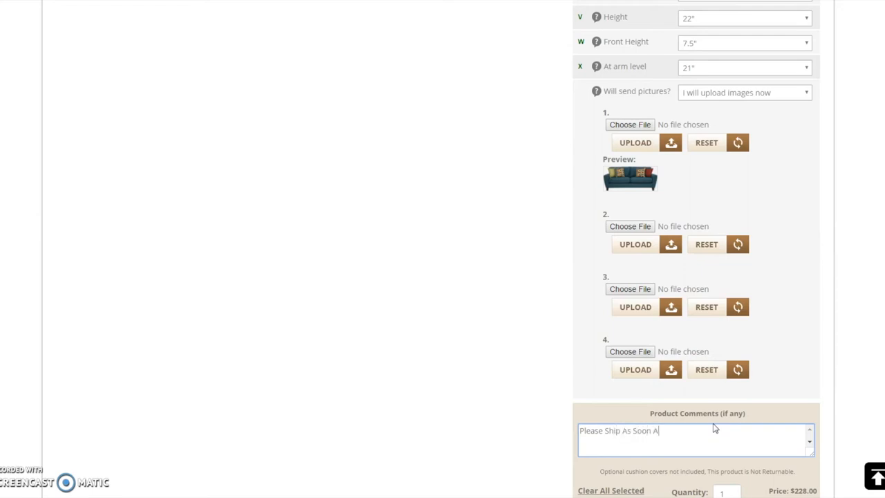
pyautogui.write('s Possible.')
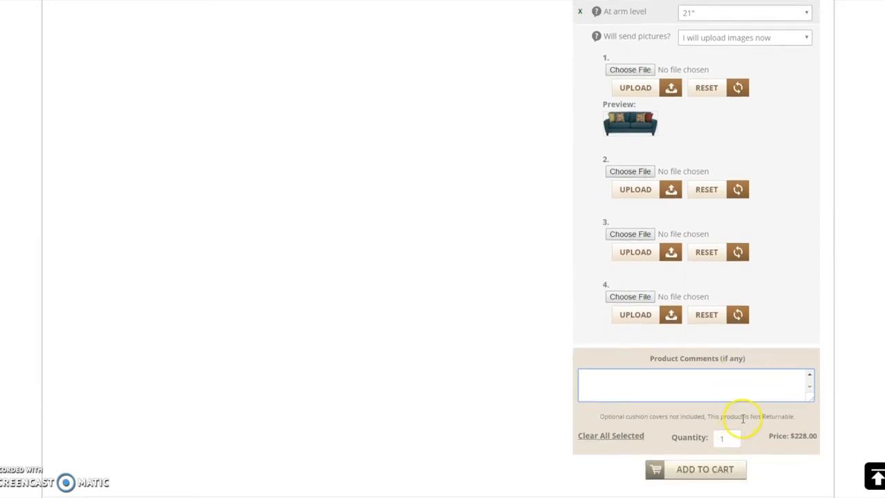
pyautogui.write('Please Ship As Soon As Possible.')
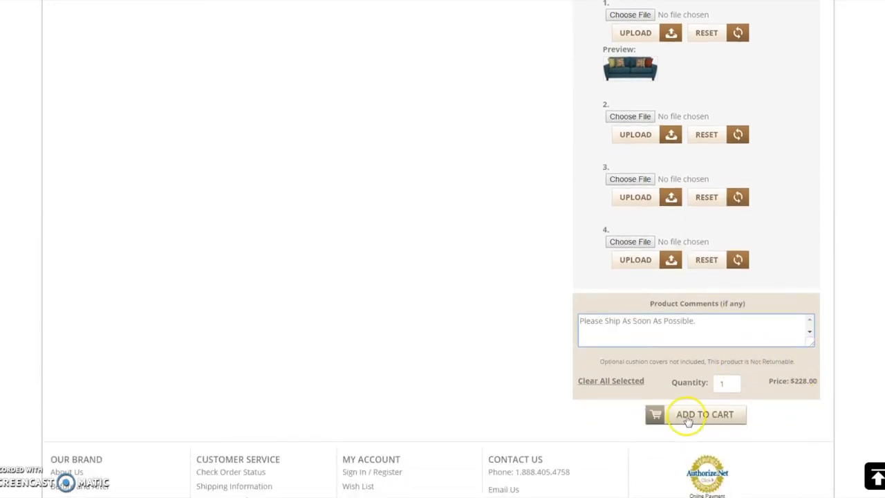
pyautogui.click(705, 415)
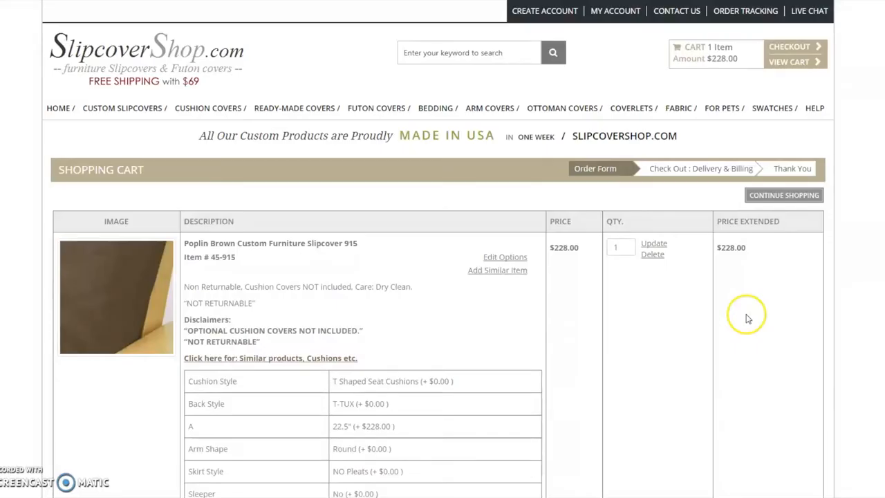
pyautogui.moveTo(716, 324)
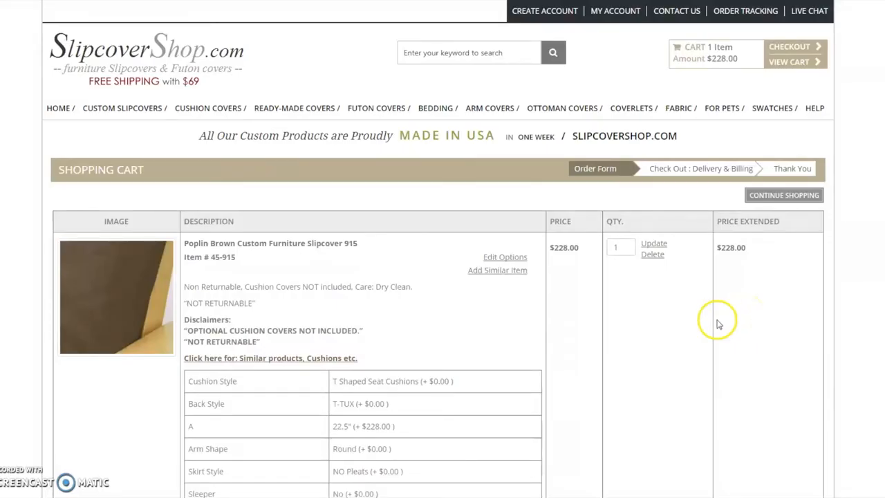
pyautogui.moveTo(570, 240)
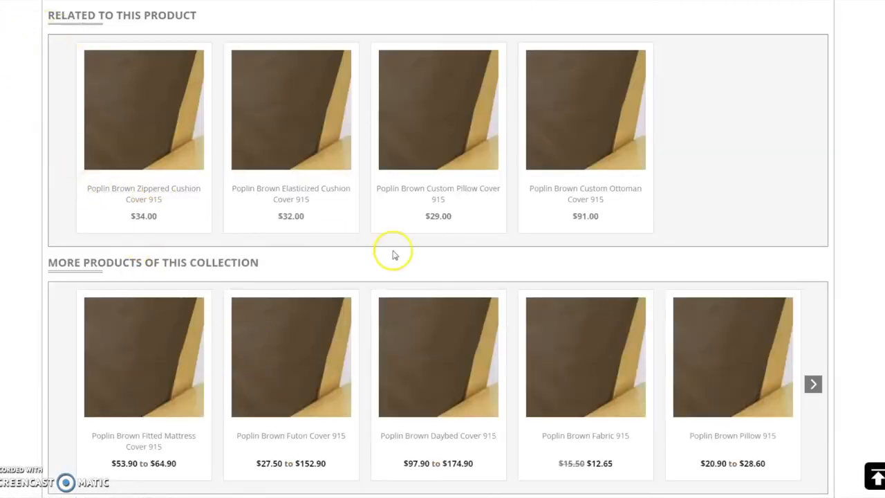
pyautogui.moveTo(3, 155)
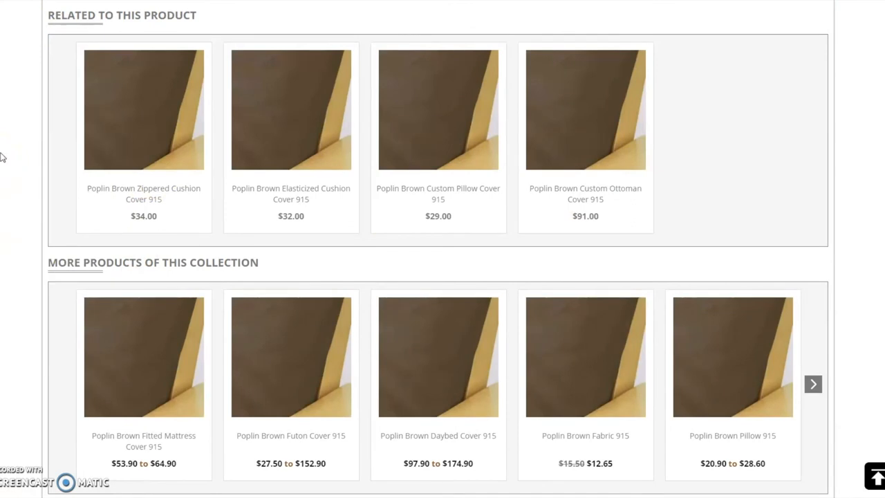
pyautogui.moveTo(119, 131)
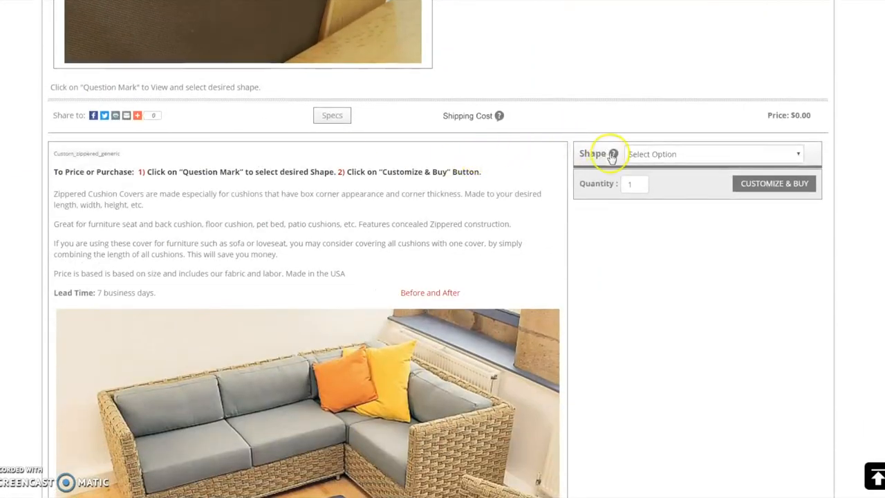
# Pick the Complete T cushion shape from the illustrated list and continue to Customize & Buy.
pyautogui.click(611, 154)
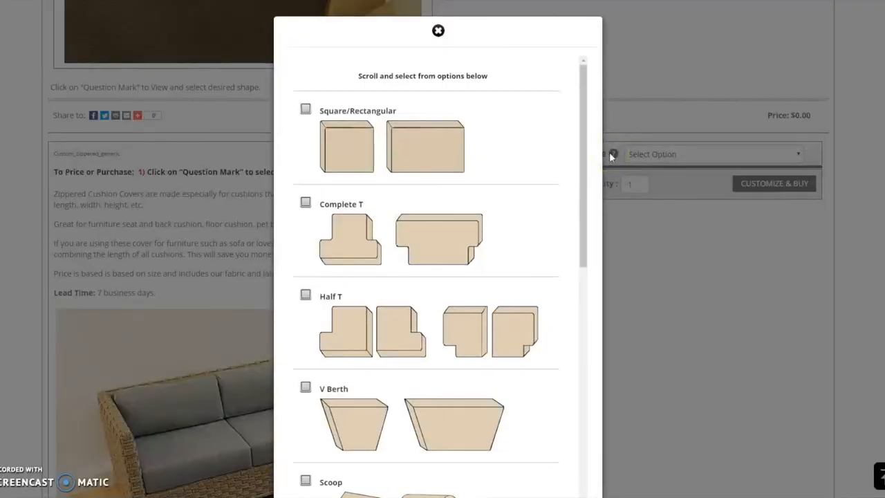
pyautogui.scroll(-3)
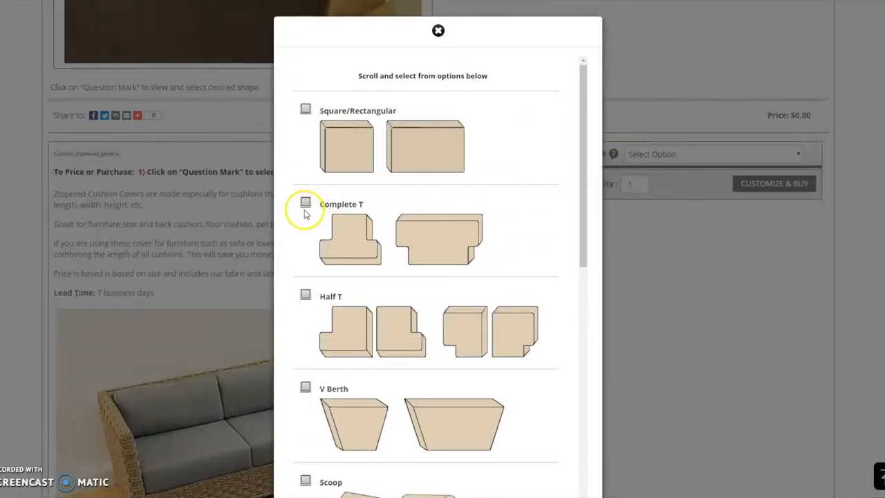
pyautogui.click(304, 202)
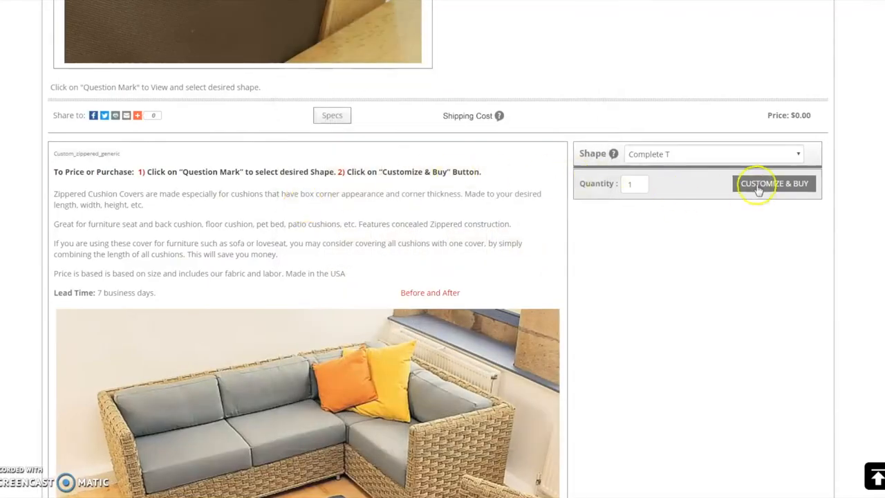
pyautogui.click(775, 183)
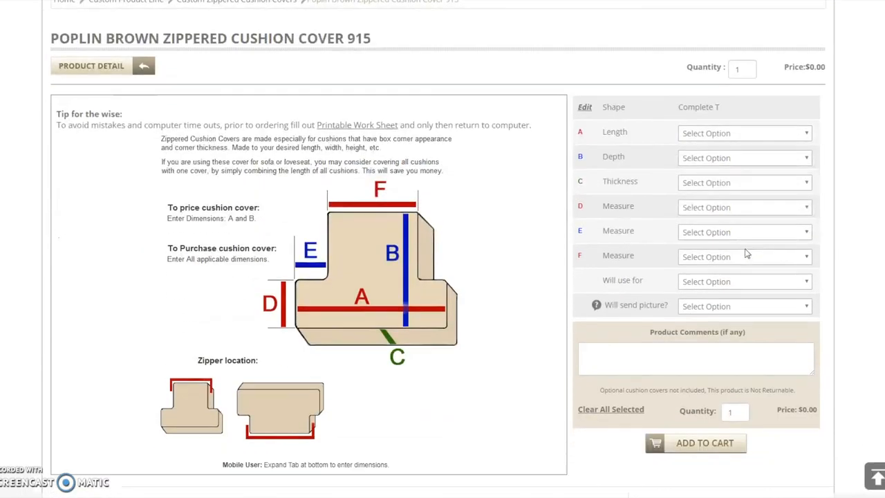
# Fill the cushion measurements, mark pictures as already emailed, comment 'Please send as soon as possible', and add the $49.00 cover to cart.
pyautogui.click(744, 207)
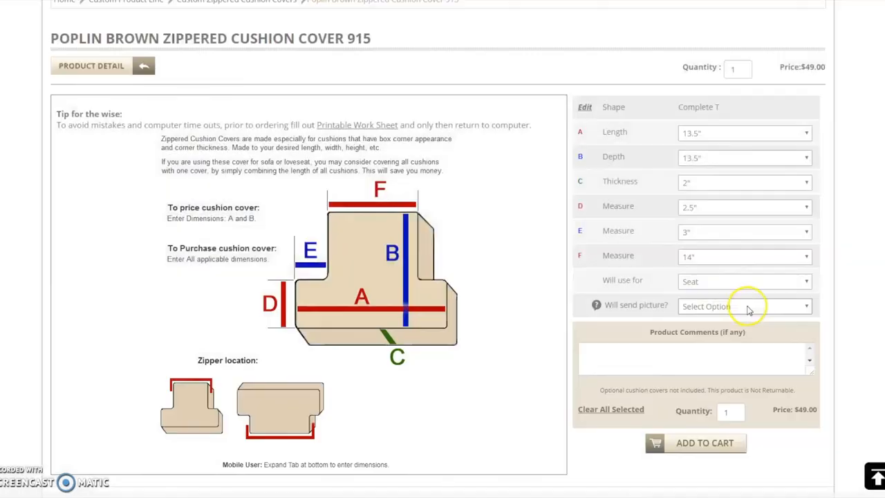
pyautogui.click(744, 305)
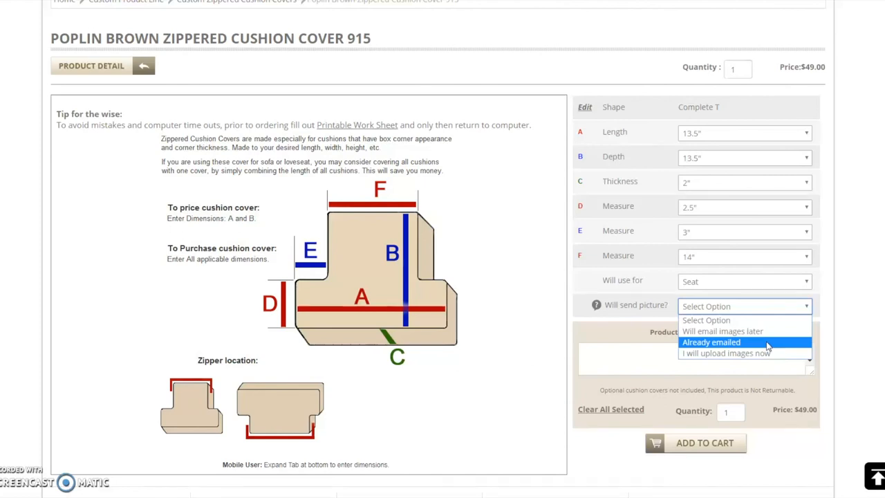
pyautogui.click(710, 341)
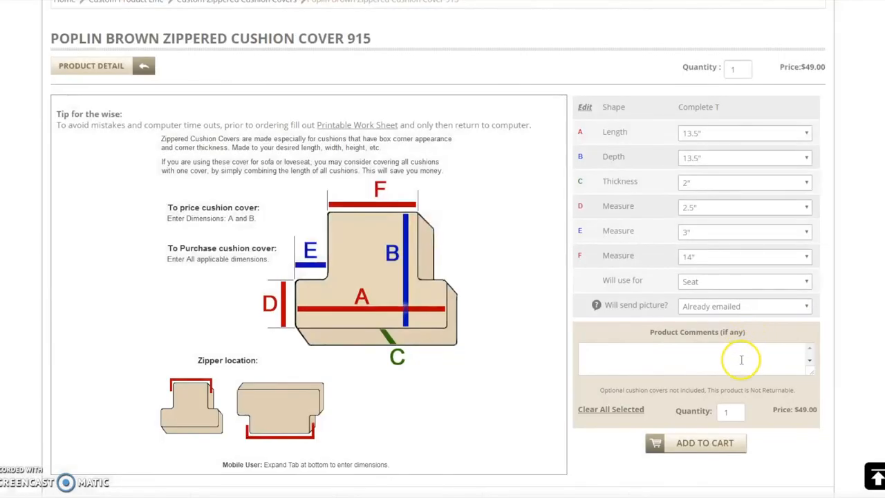
pyautogui.write('Please send')
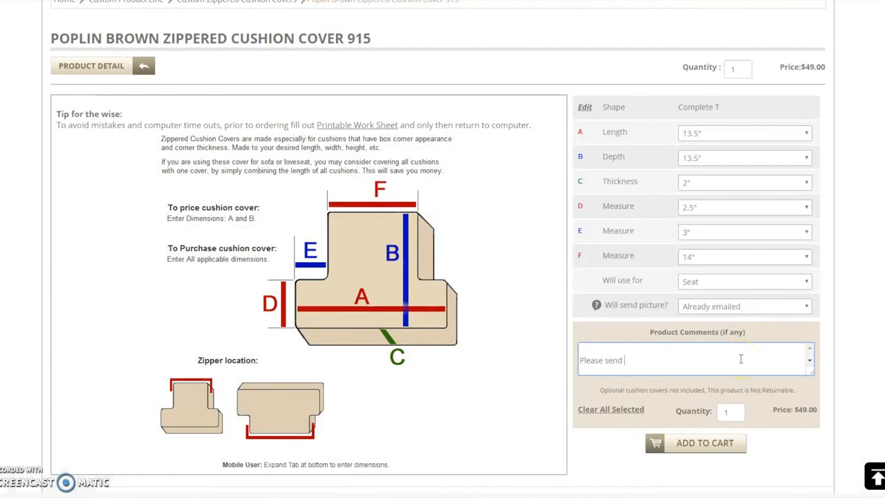
pyautogui.write('as soon as possible')
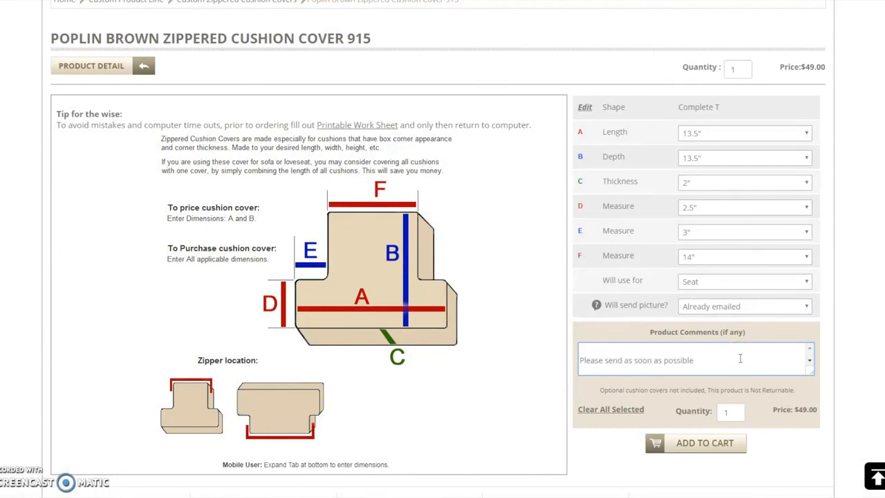
pyautogui.click(705, 442)
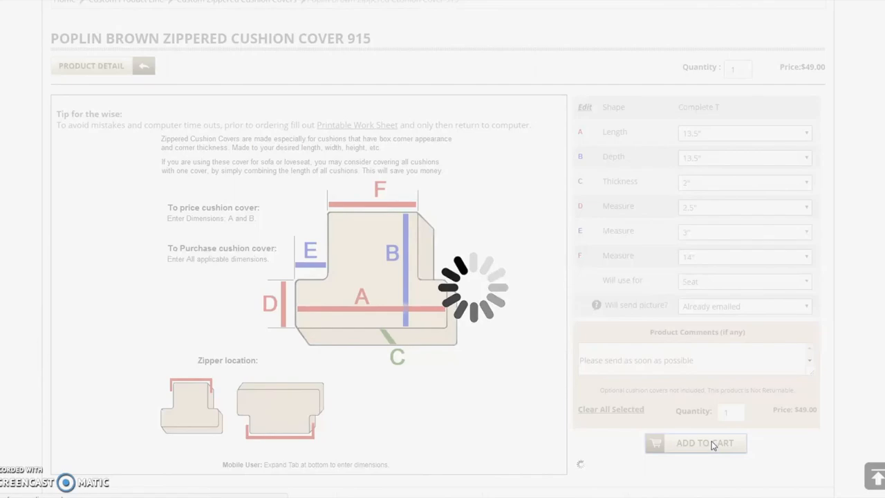
# Calculate FedEx shipping rates to ZIP 11377 for the $277.00 two-item cart.
pyautogui.click(705, 443)
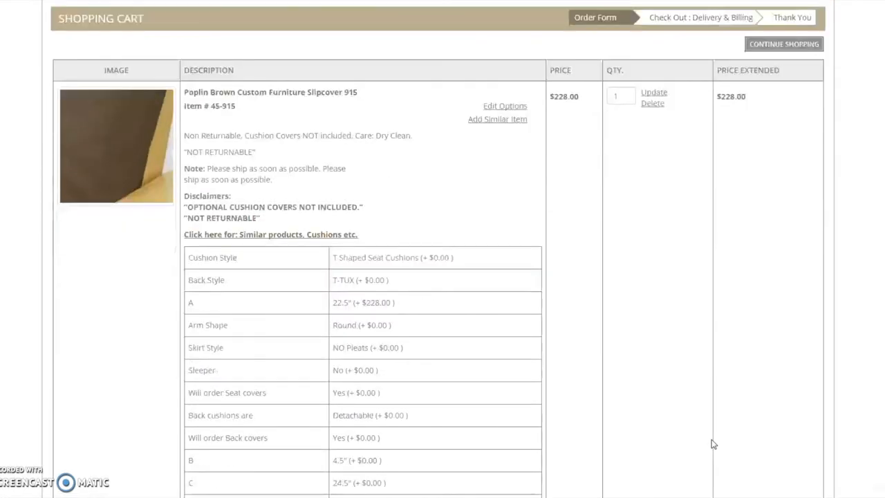
pyautogui.scroll(-3)
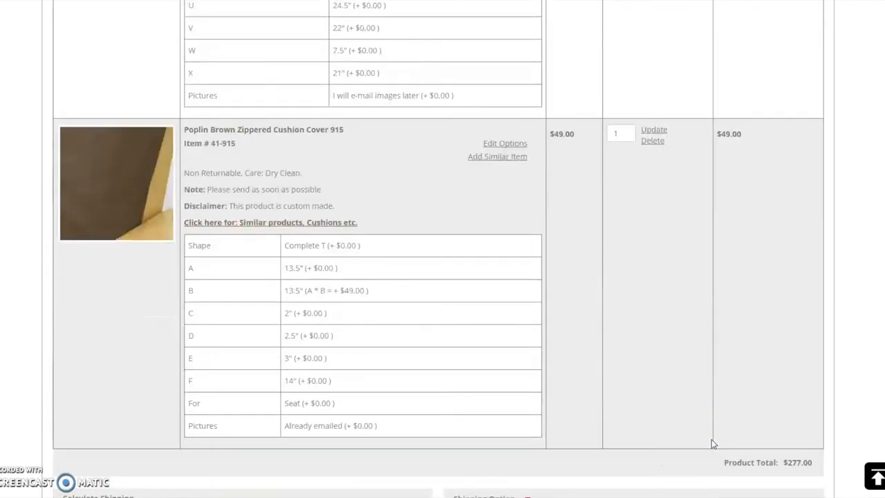
pyautogui.scroll(-3)
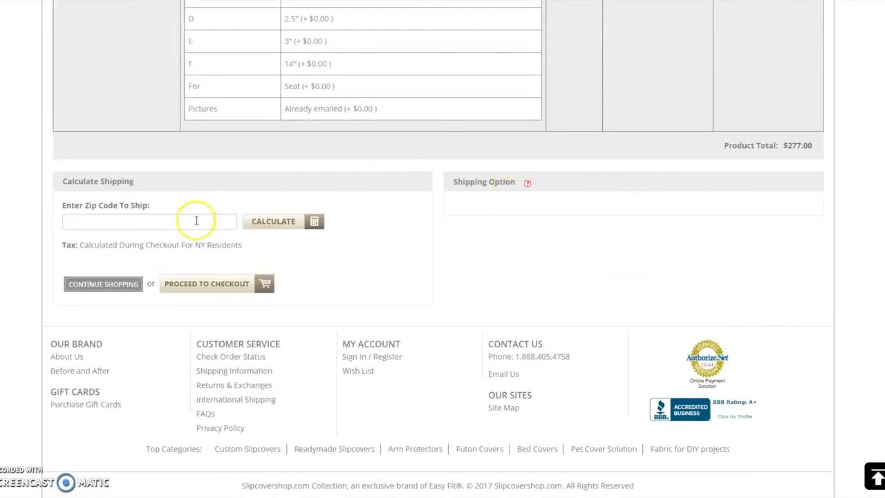
pyautogui.write('11377')
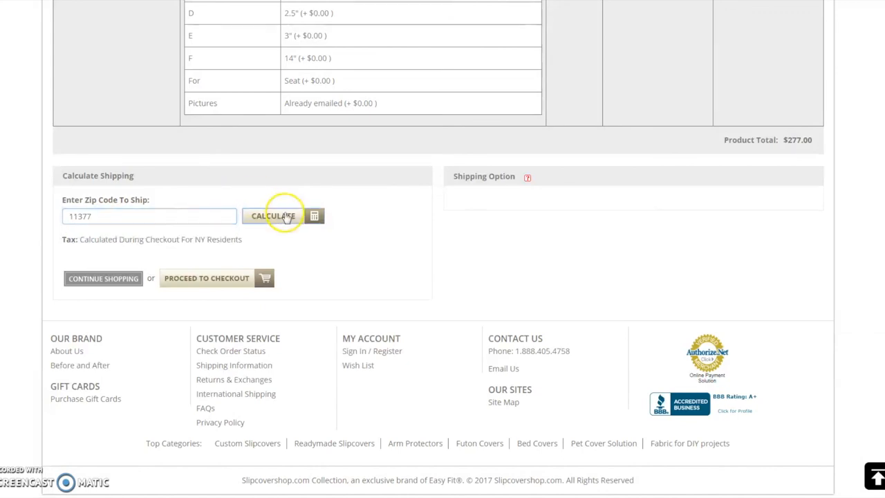
pyautogui.click(271, 216)
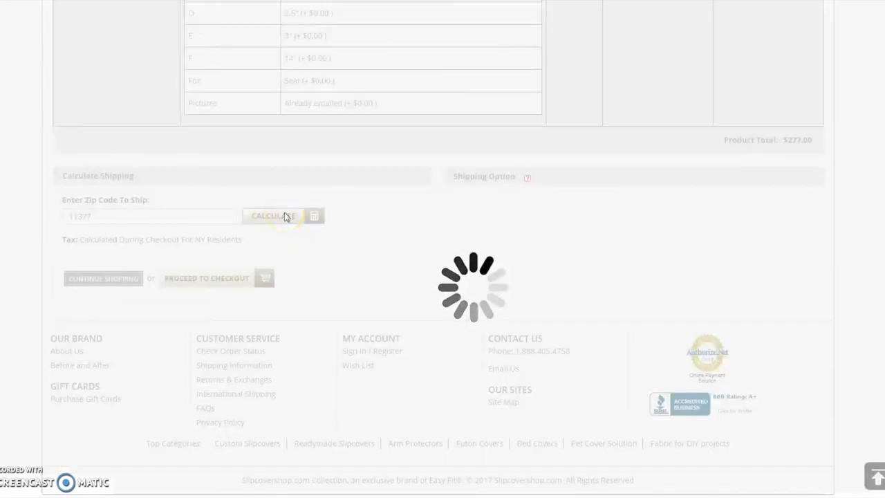
pyautogui.click(272, 216)
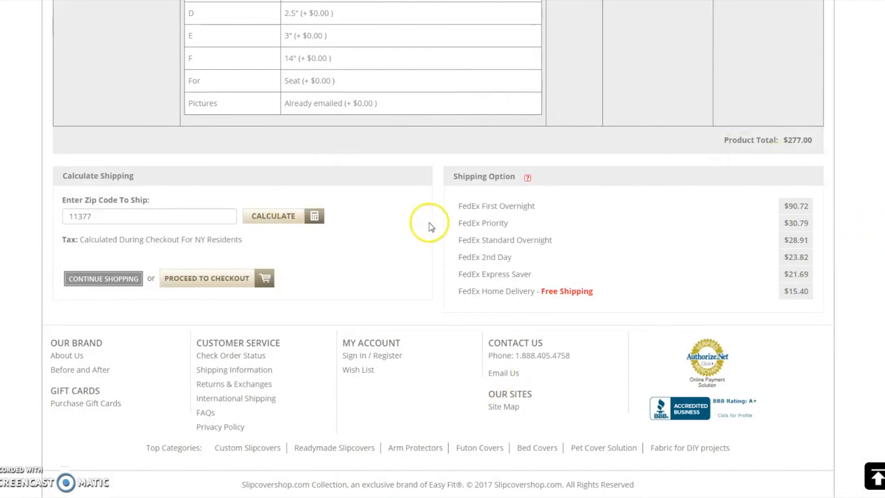
pyautogui.moveTo(376, 232)
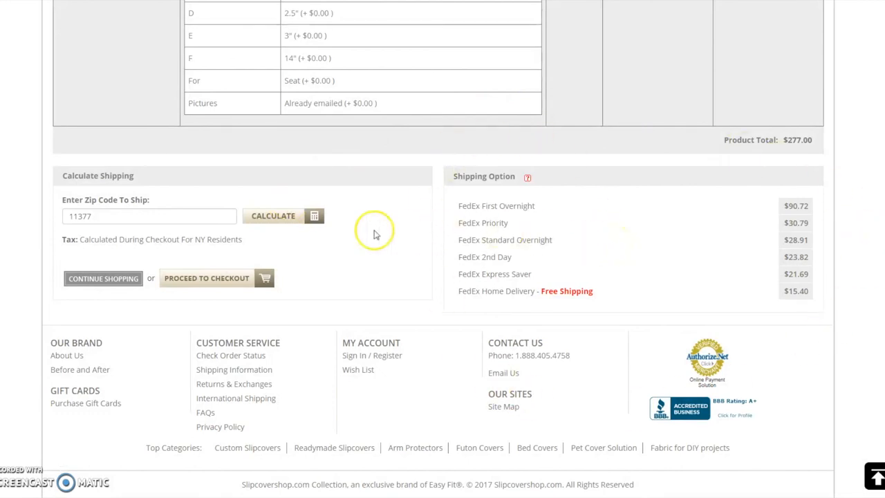